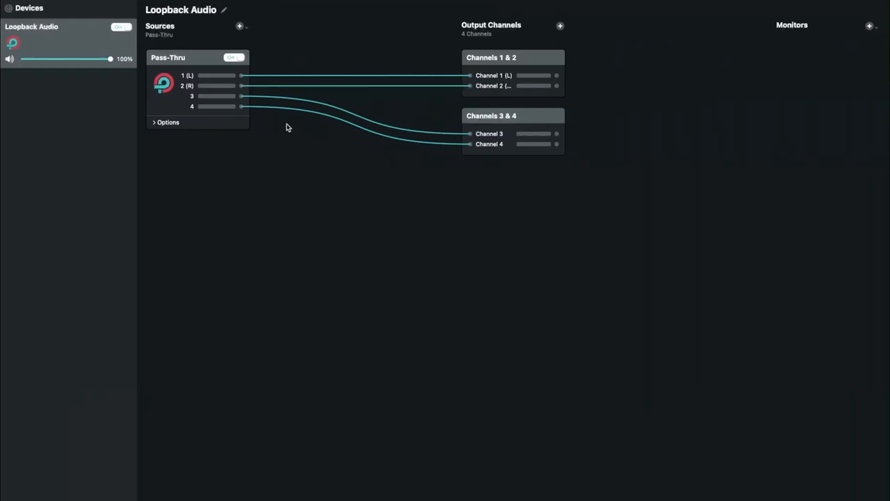
# Begin adding an application as a source on the Loopback Audio device.
pyautogui.click(239, 25)
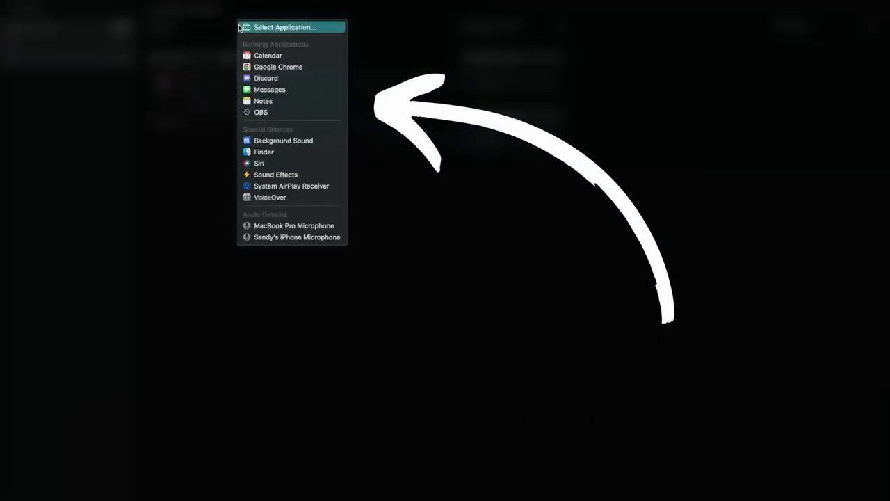
pyautogui.click(278, 66)
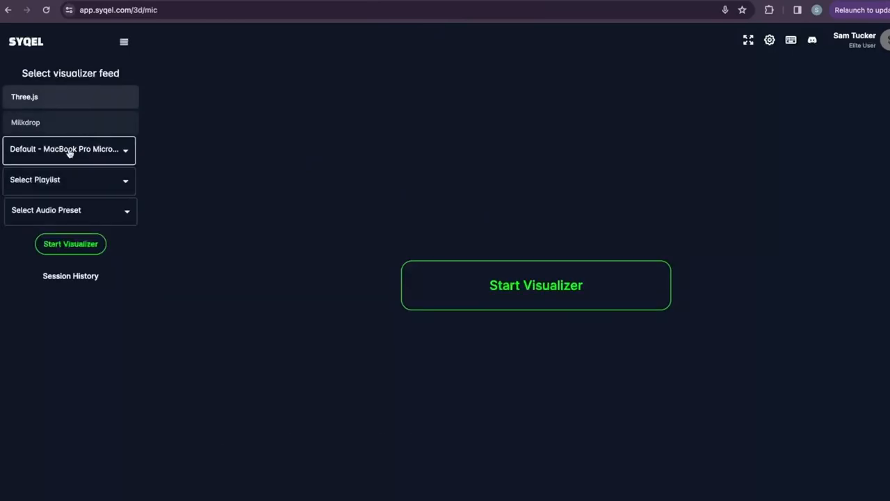
# Set Syqel's audio input to Loopback Audio (Virtual) and route system sound to the virtual cable.
pyautogui.click(68, 149)
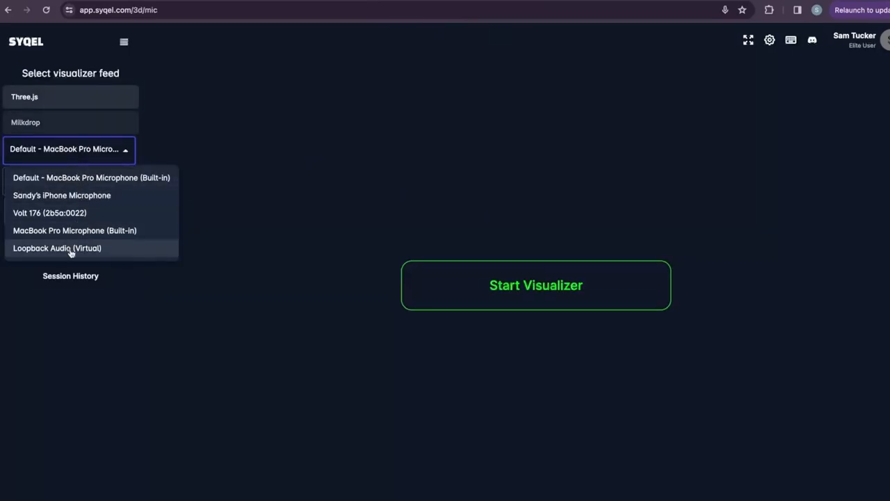
pyautogui.click(536, 285)
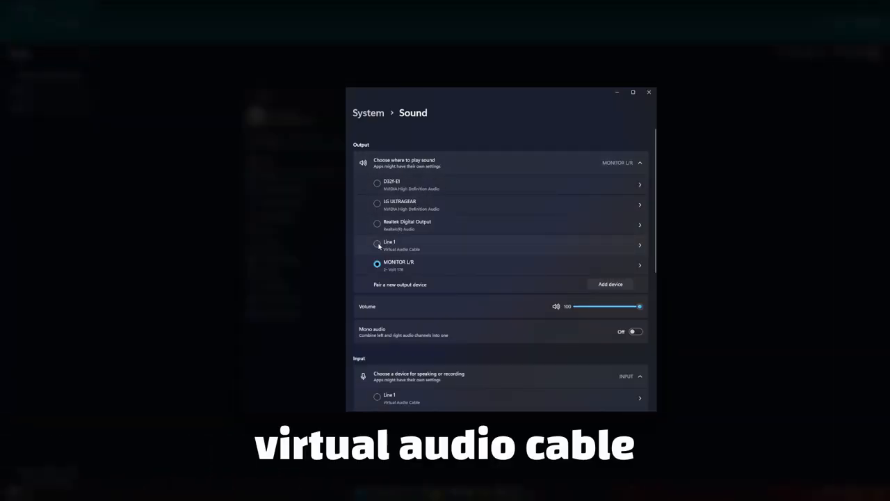
pyautogui.click(377, 244)
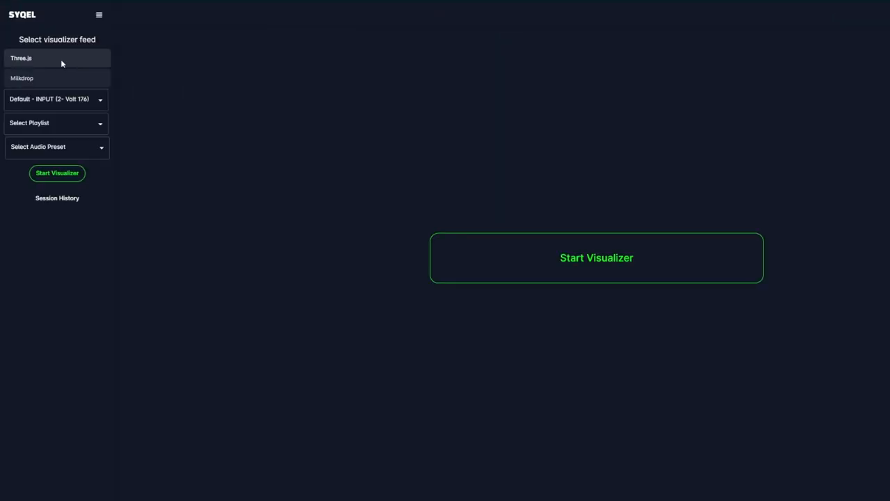
# Switch the audio input to Line 1 (Virtual Audio Cable) and choose the Milkdrop feed.
pyautogui.click(55, 98)
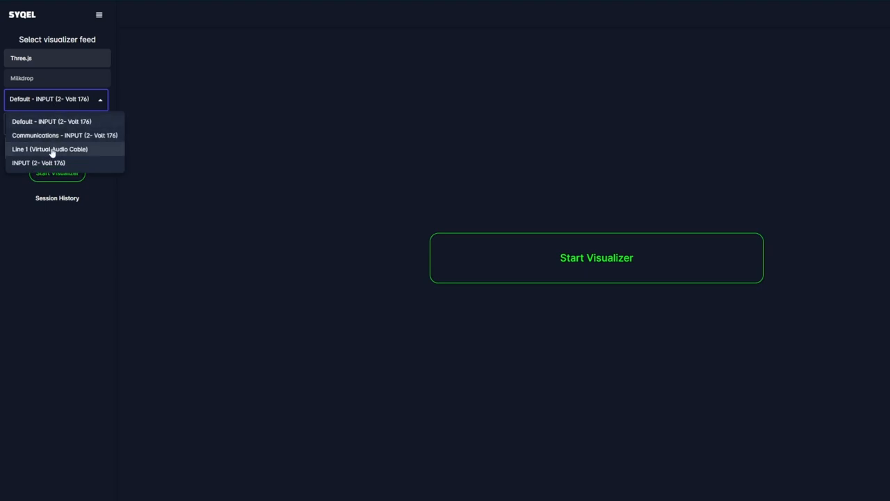
pyautogui.click(49, 149)
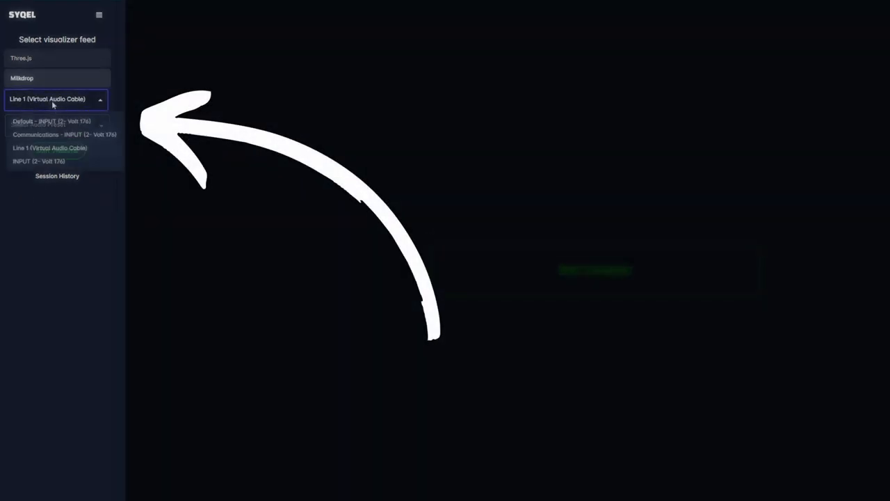
pyautogui.click(49, 148)
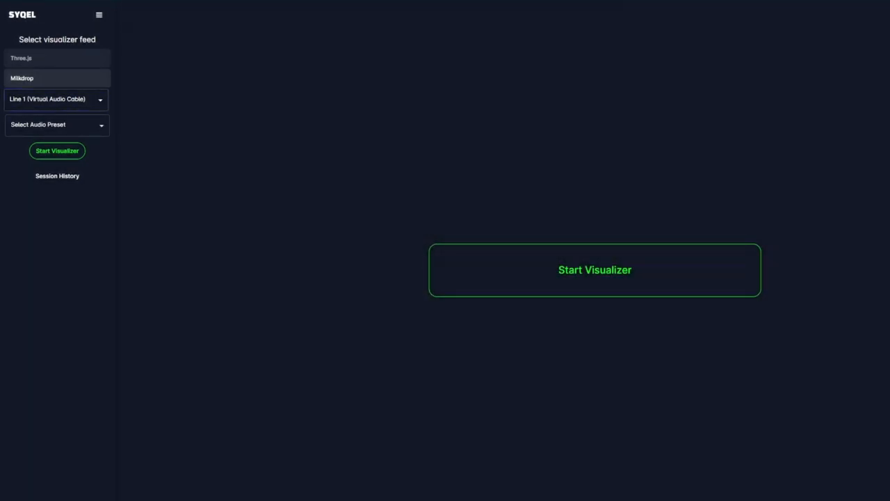
# Browse playlists and available visuals, then view the Frequency Reactiveness band sliders.
pyautogui.click(99, 14)
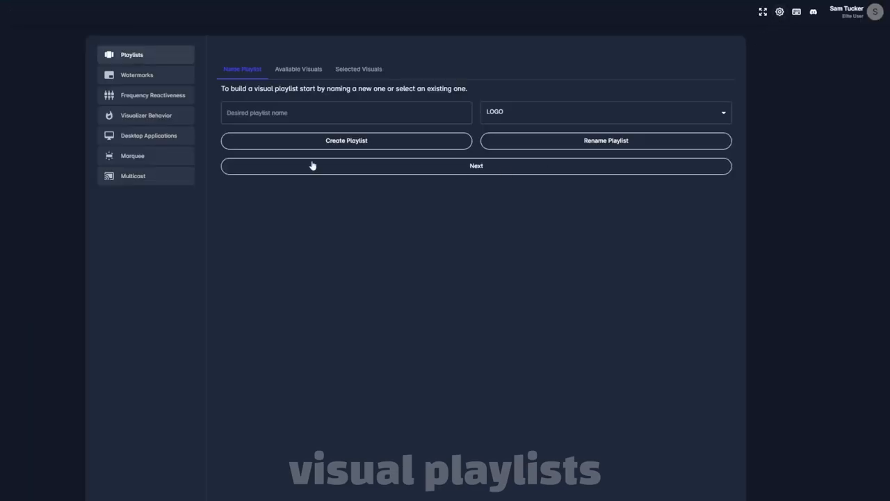
pyautogui.click(298, 69)
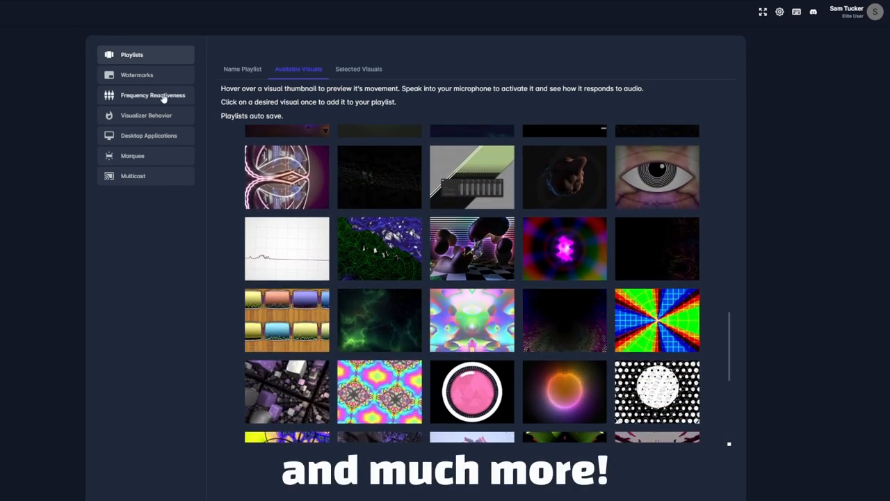
pyautogui.click(153, 95)
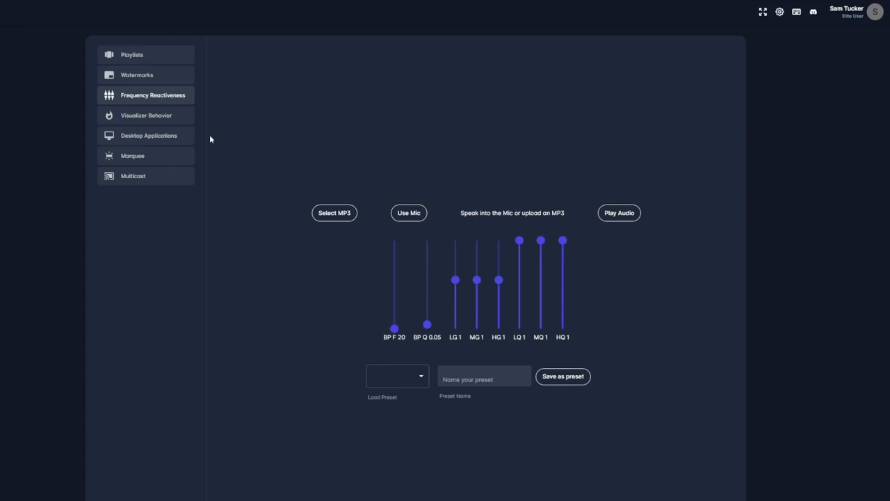
pyautogui.click(133, 155)
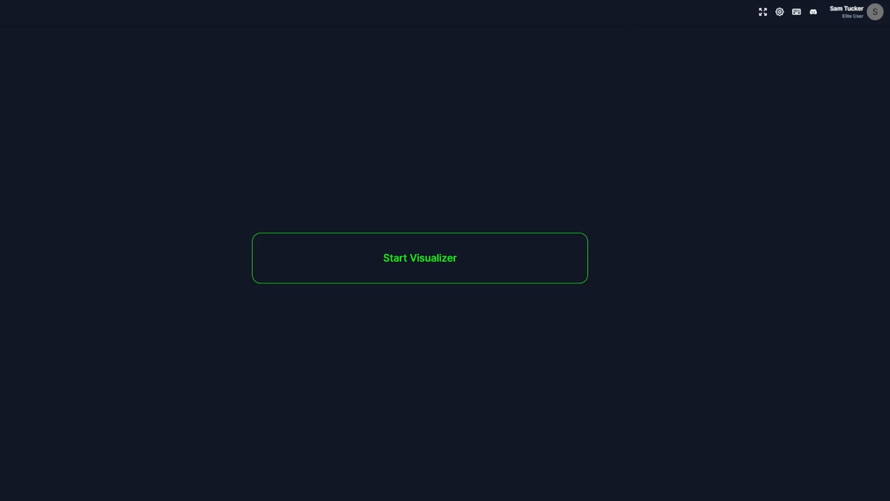
# Start the visualizer, lock and cycle visuals with Space/Backspace, and play the left-deck track.
pyautogui.click(419, 258)
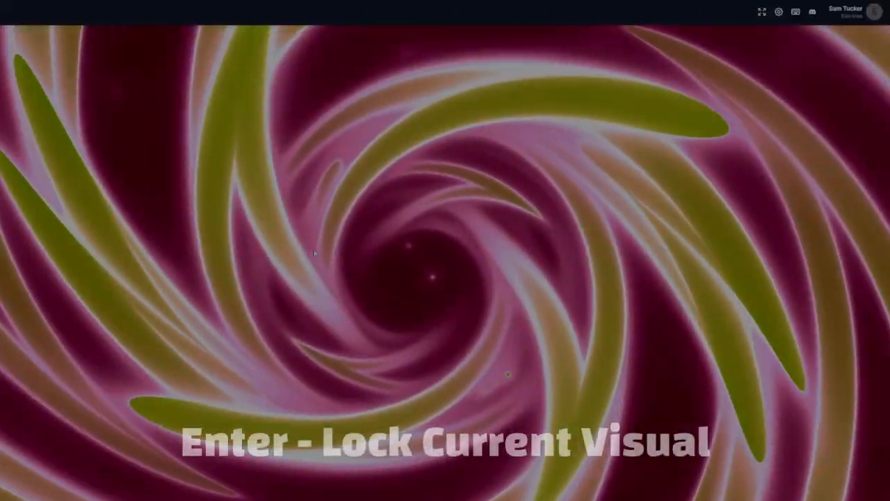
pyautogui.press('space')
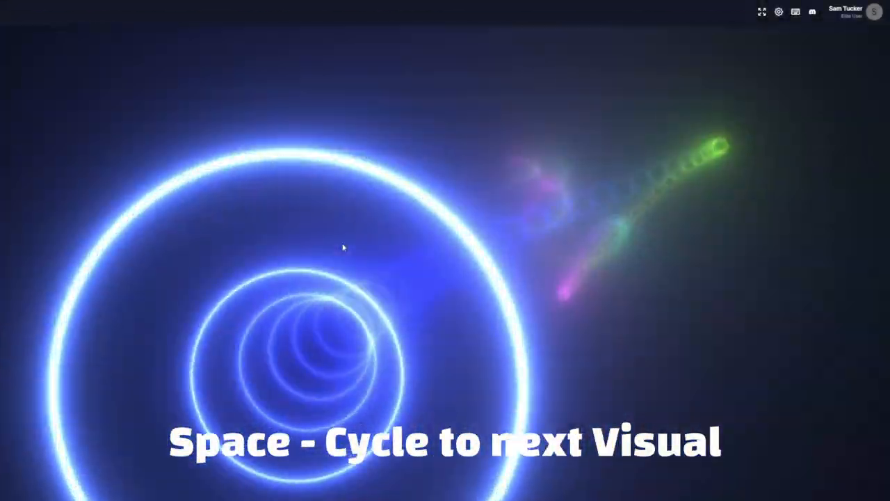
pyautogui.press('space')
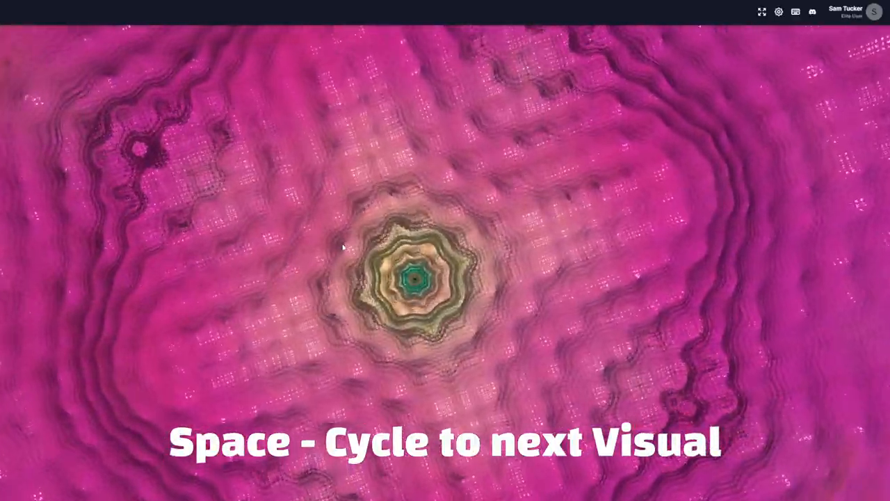
pyautogui.press('backspace')
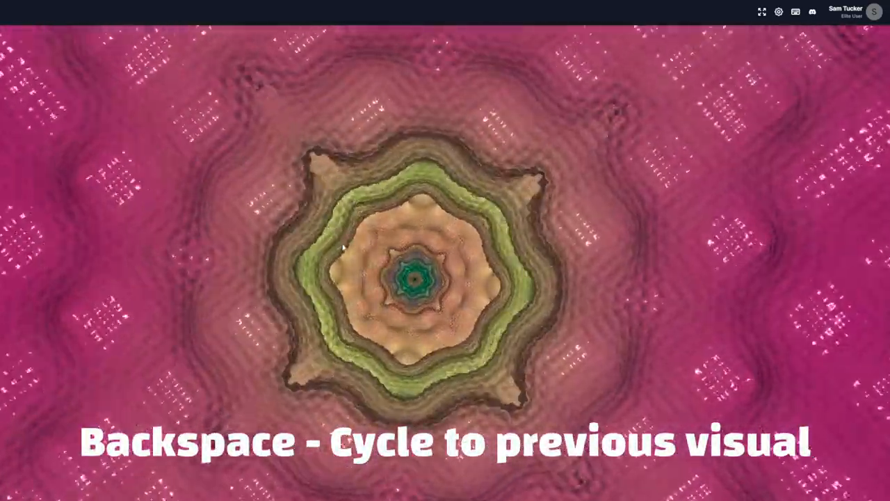
pyautogui.press('backspace')
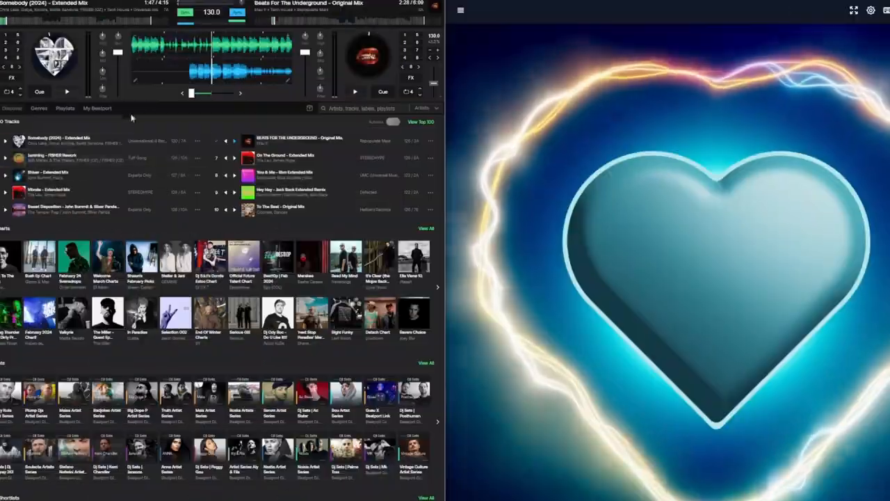
pyautogui.click(67, 91)
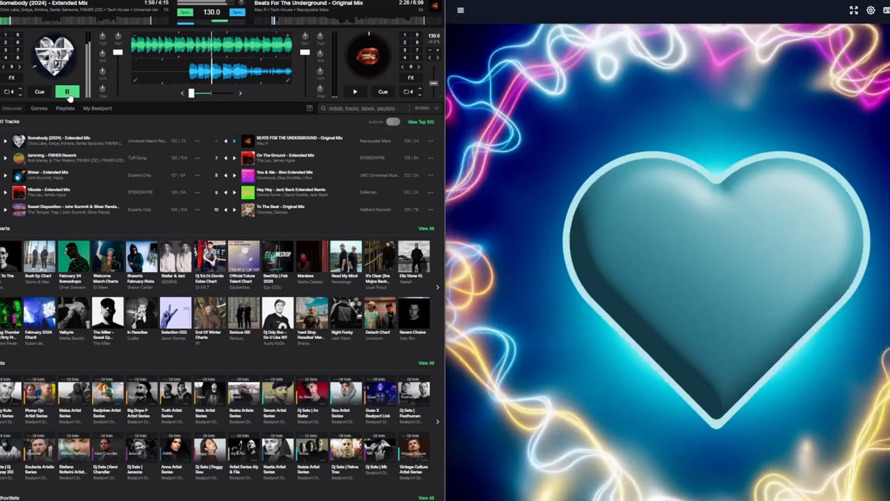